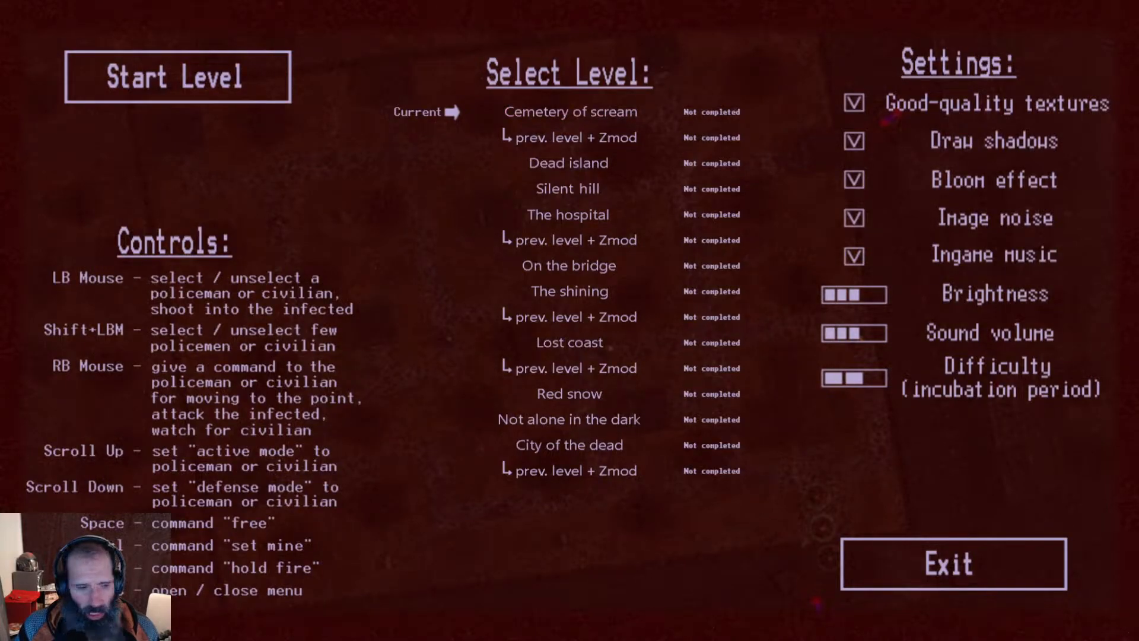
Start the Cemetery of scream level from the menu.
click(175, 77)
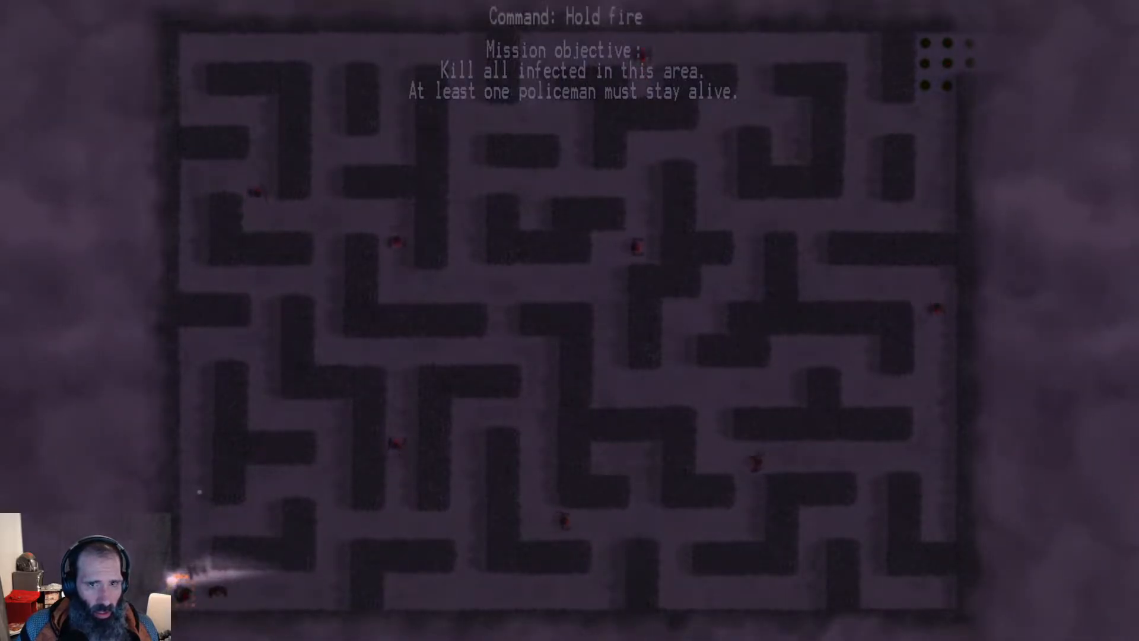
Abandon the maze attempt with Escape, returning to the level menu uncompleted.
key(Escape)
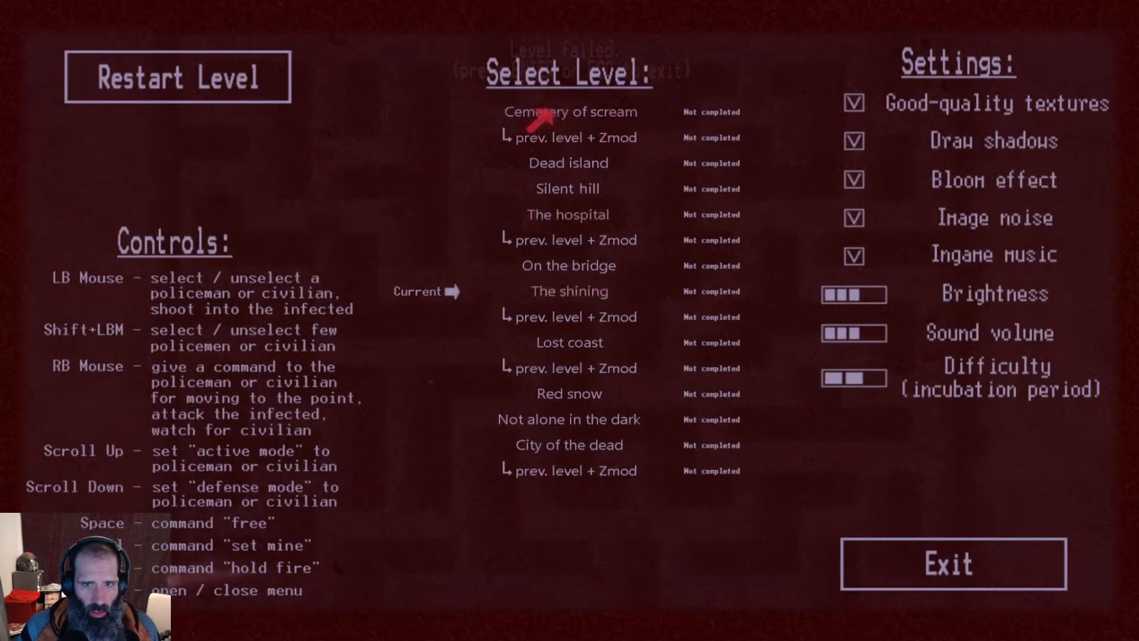
Select Cemetery of scream in the Select Level list and relaunch it.
click(568, 111)
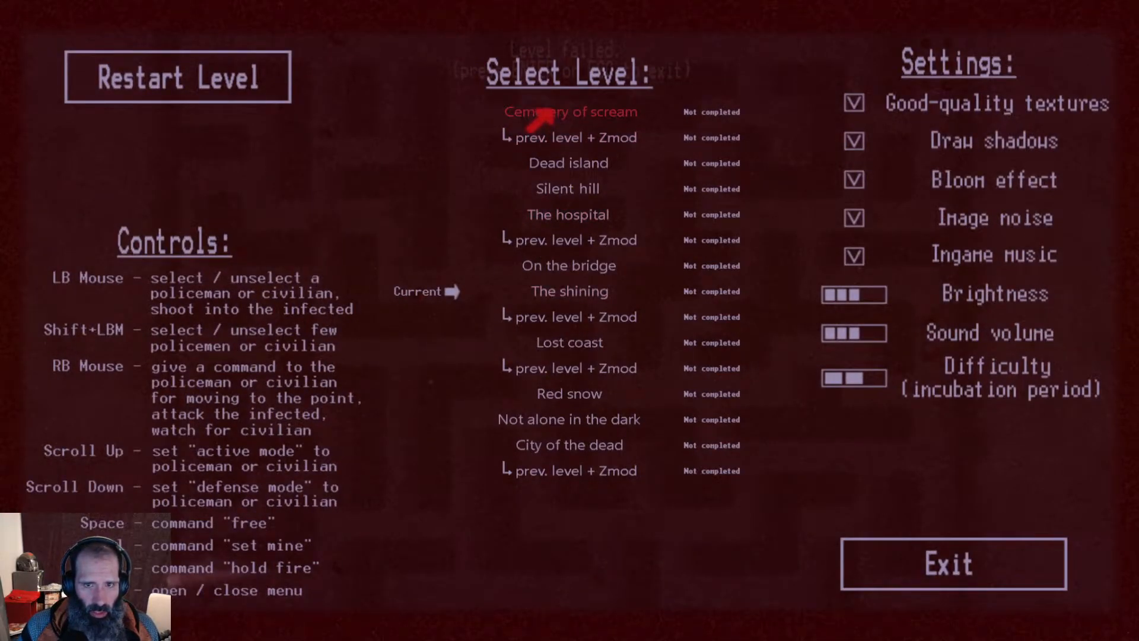
click(569, 112)
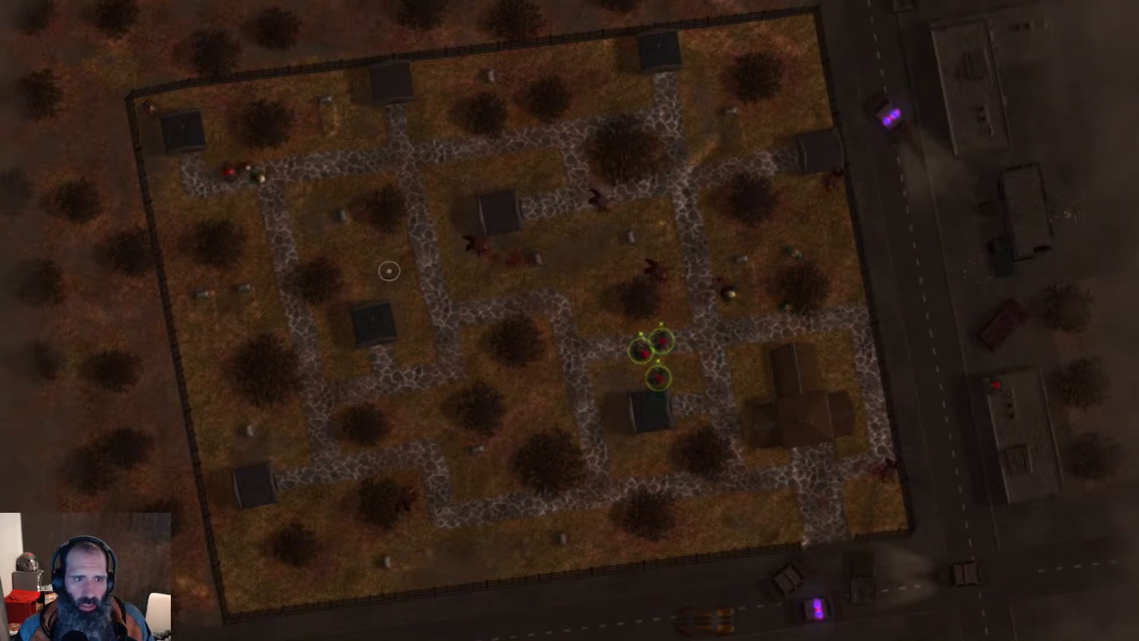
Move the three-policeman squad toward the graveyard's central crossroads.
click(272, 186)
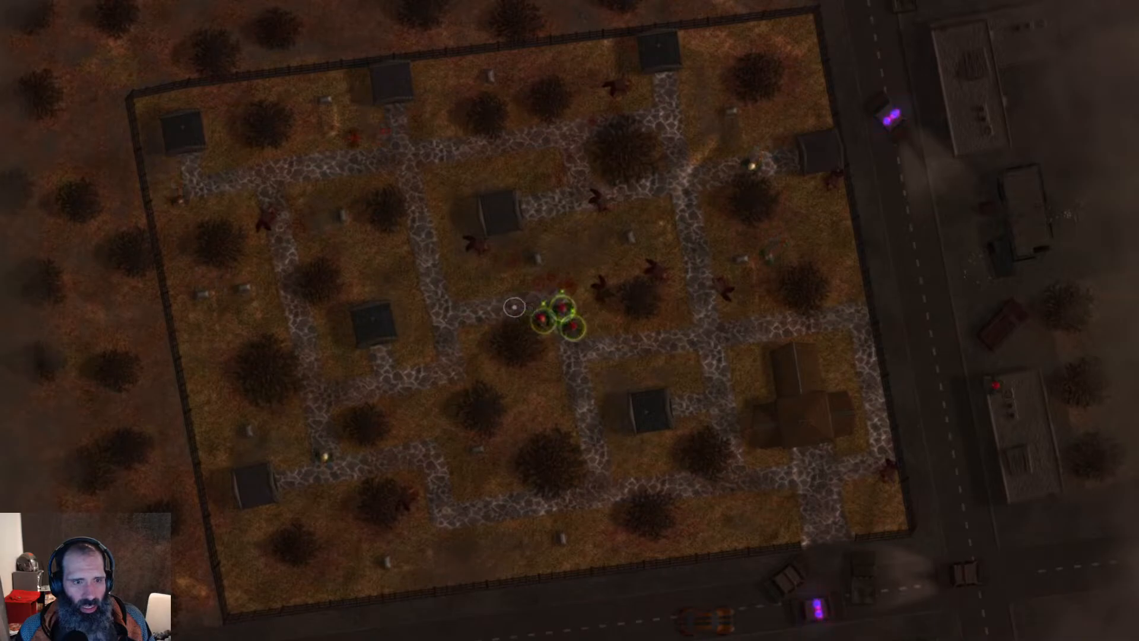
mouse_move(325, 454)
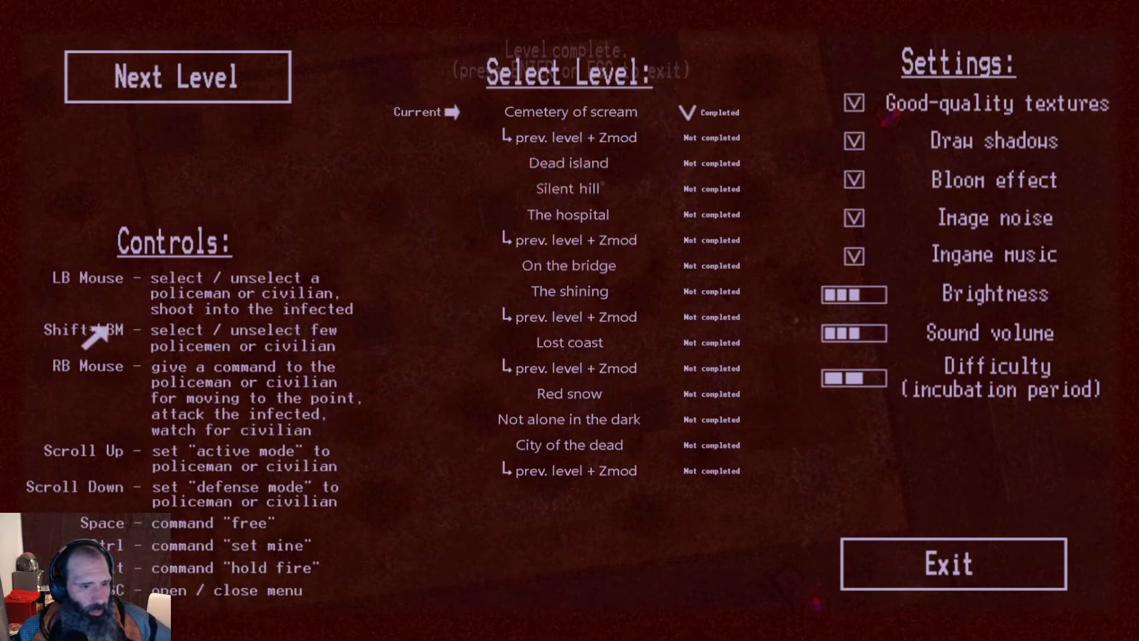
mouse_move(102, 465)
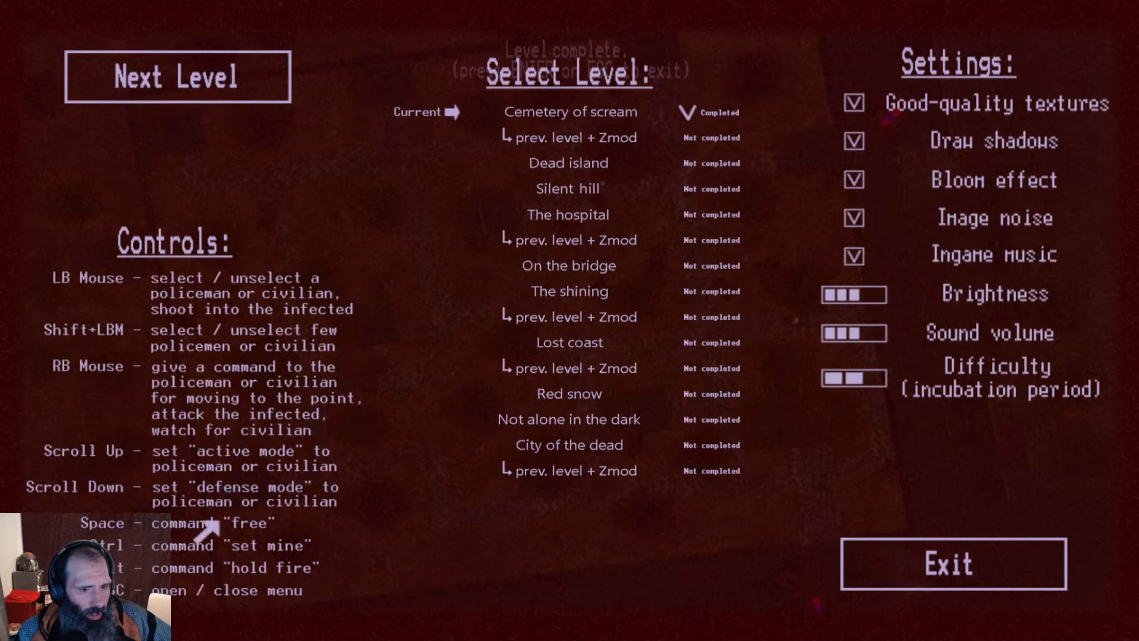
mouse_move(268, 553)
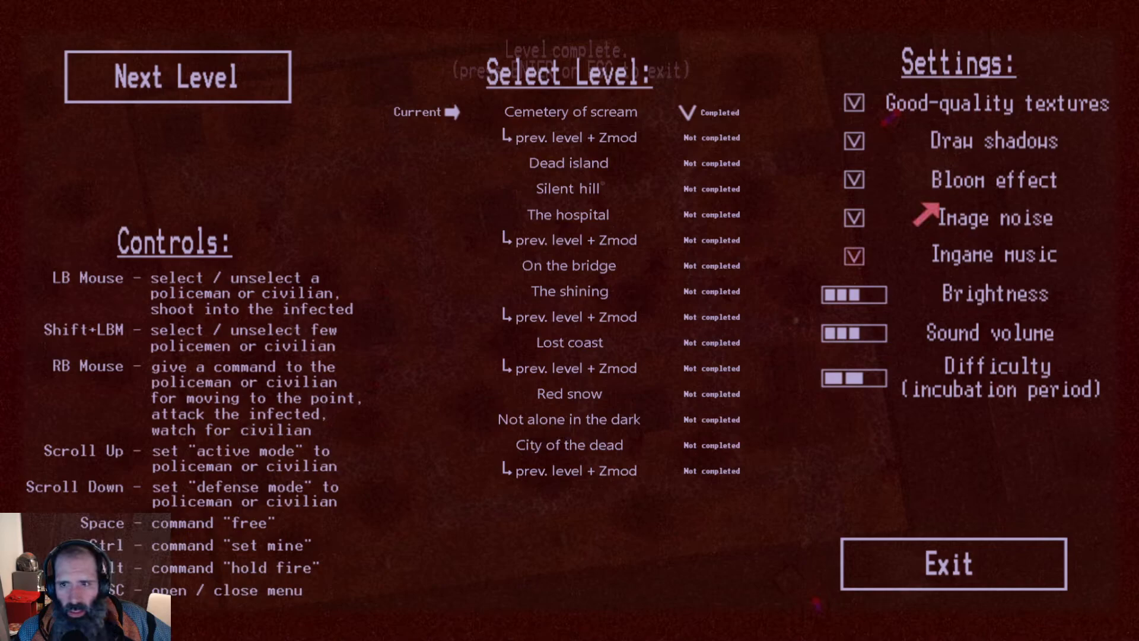
mouse_move(569, 162)
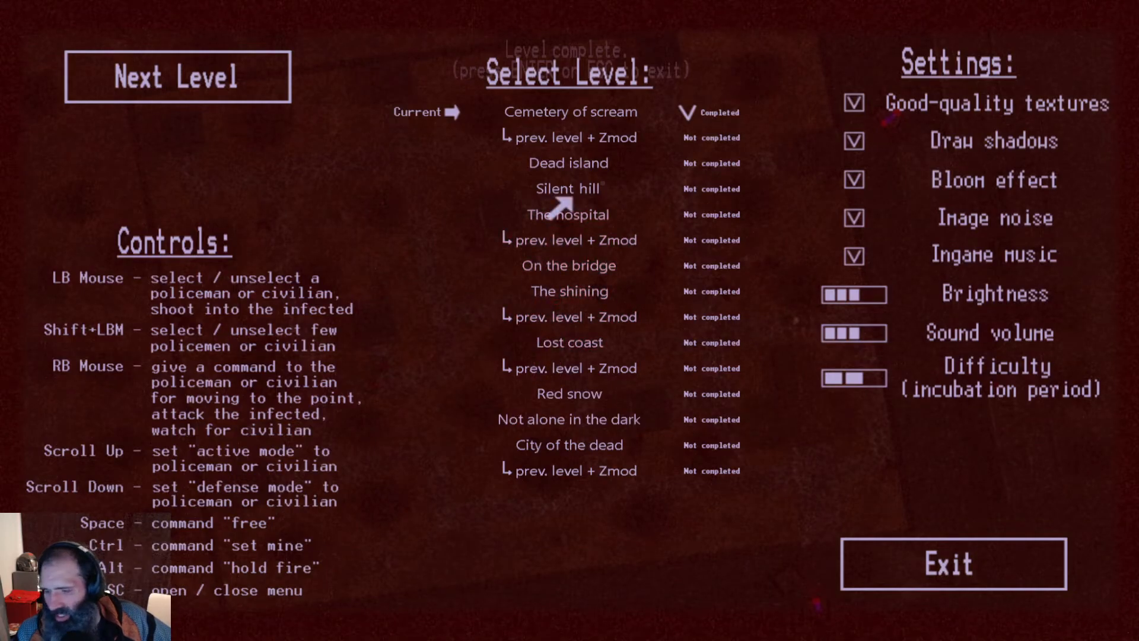
click(175, 78)
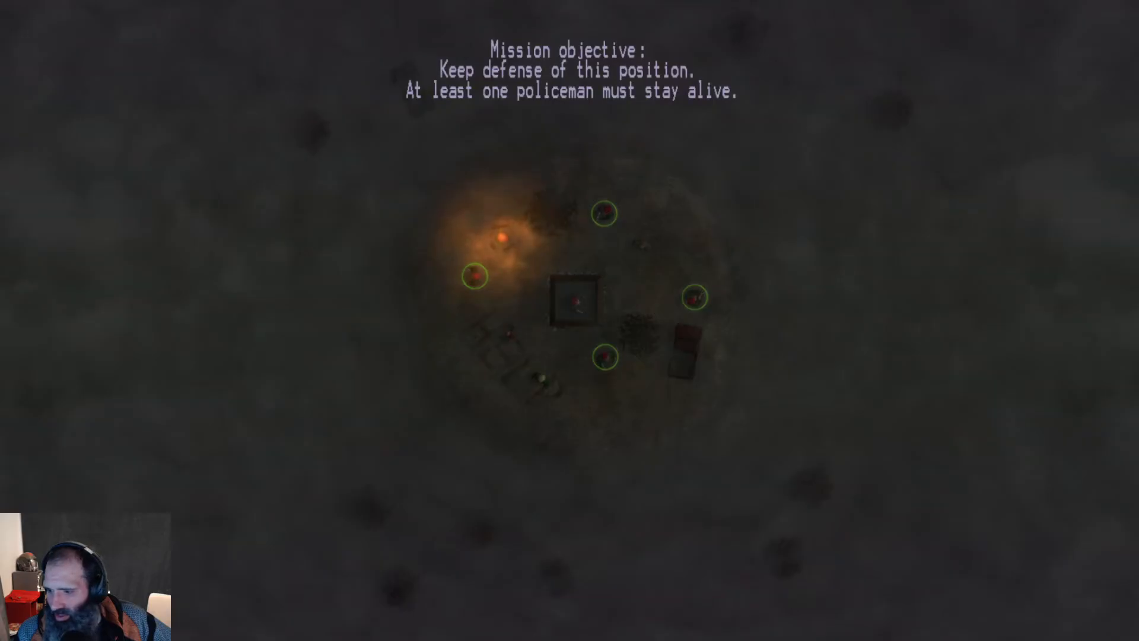